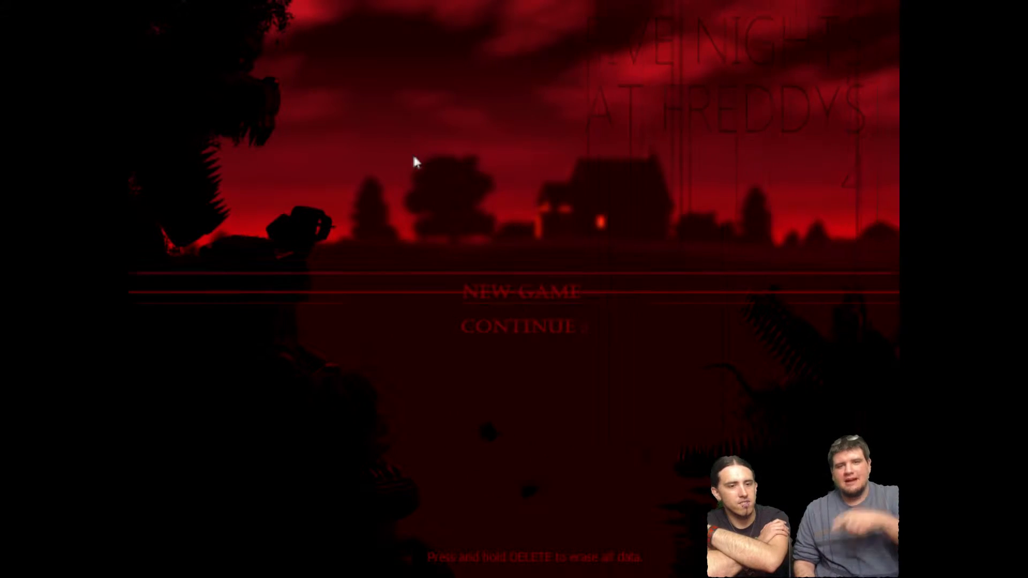
mouse_move(336, 119)
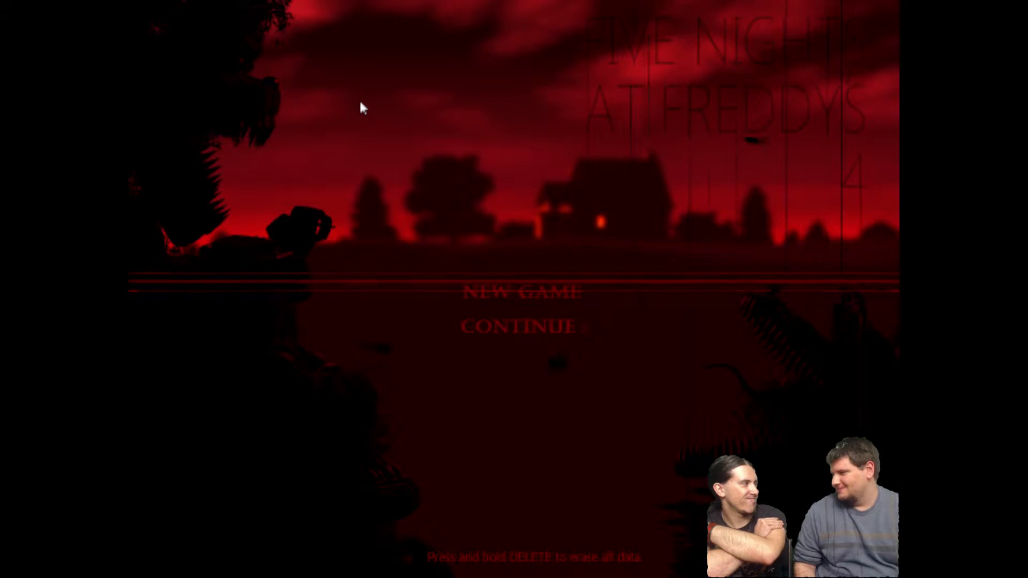
mouse_move(415, 116)
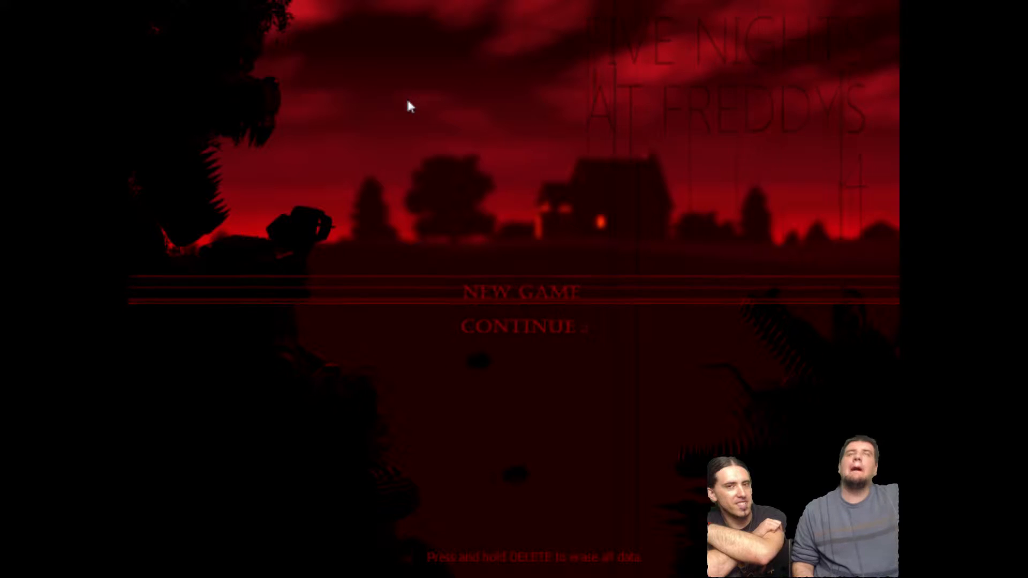
mouse_move(438, 130)
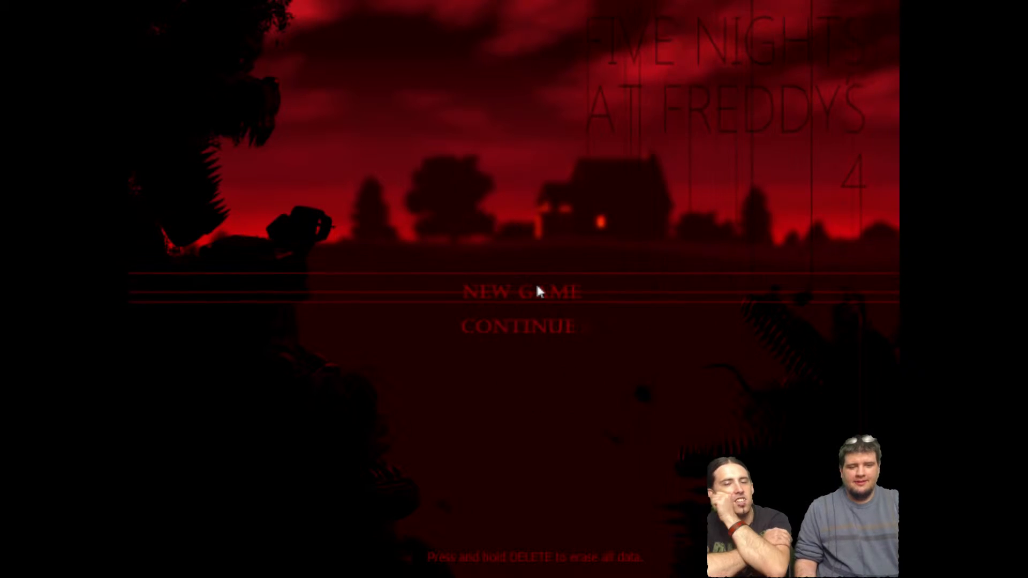
- Begin night one in the child's bedroom at 12 AM
click(523, 291)
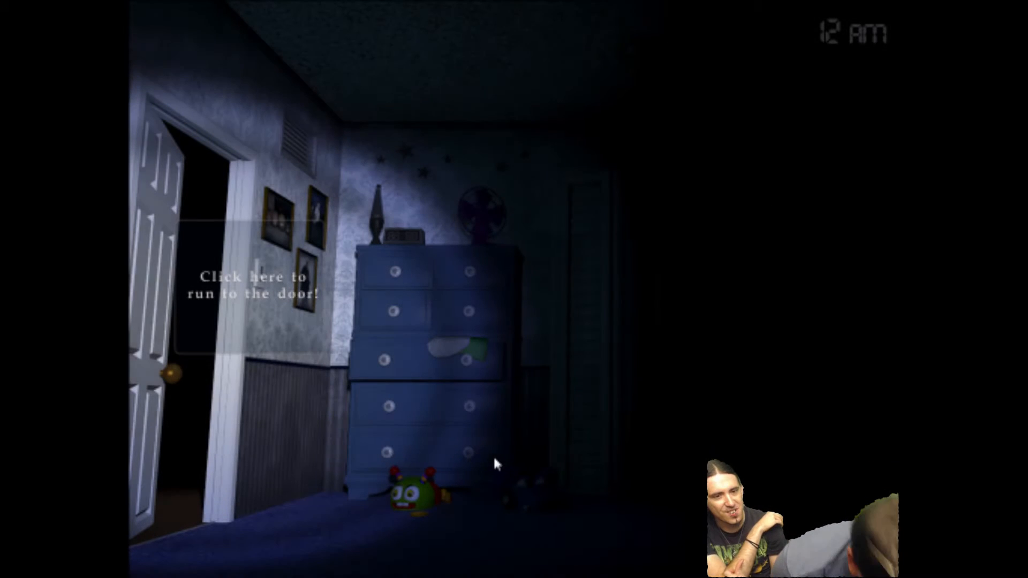
click(249, 282)
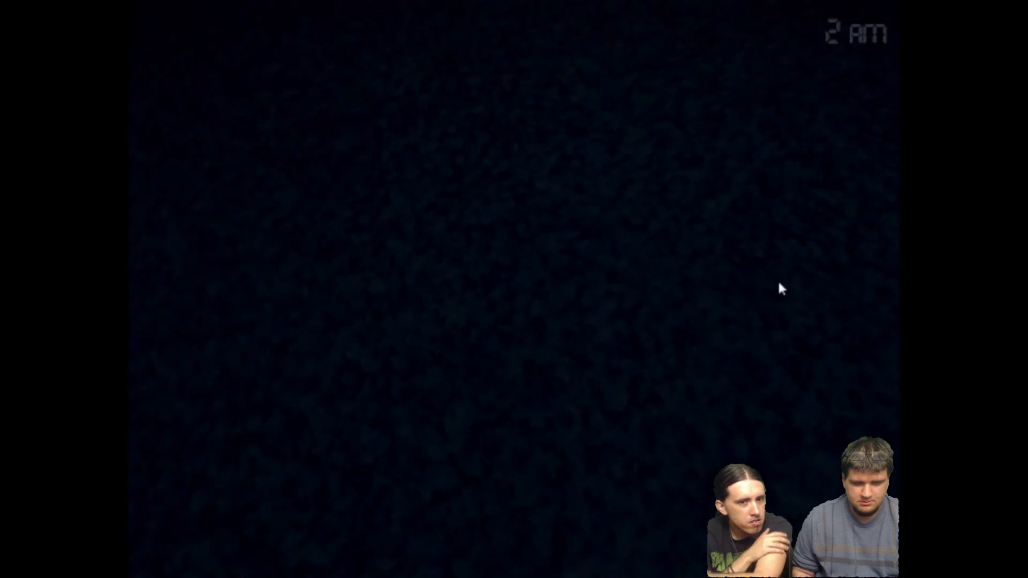
mouse_move(609, 275)
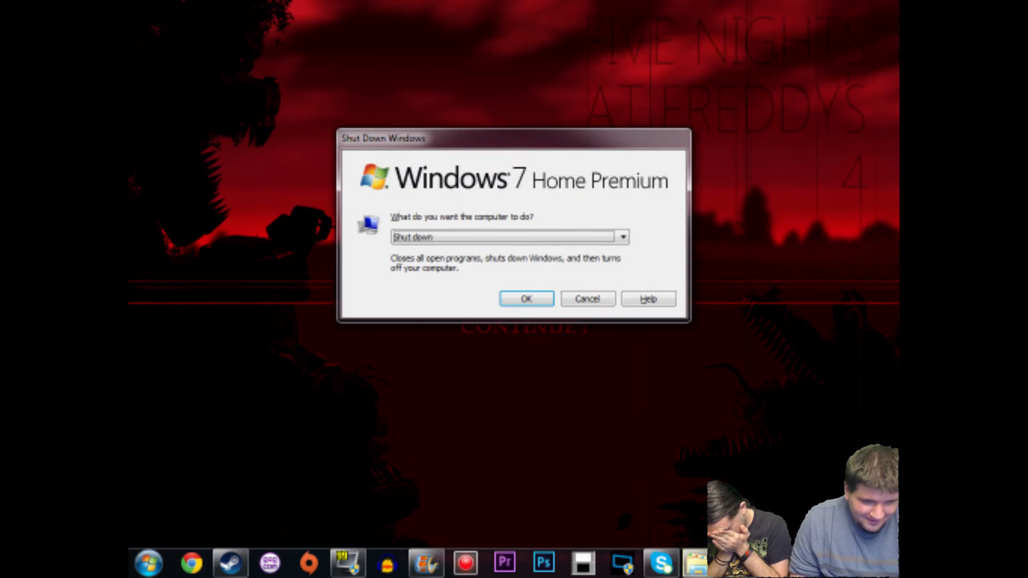
mouse_move(426, 259)
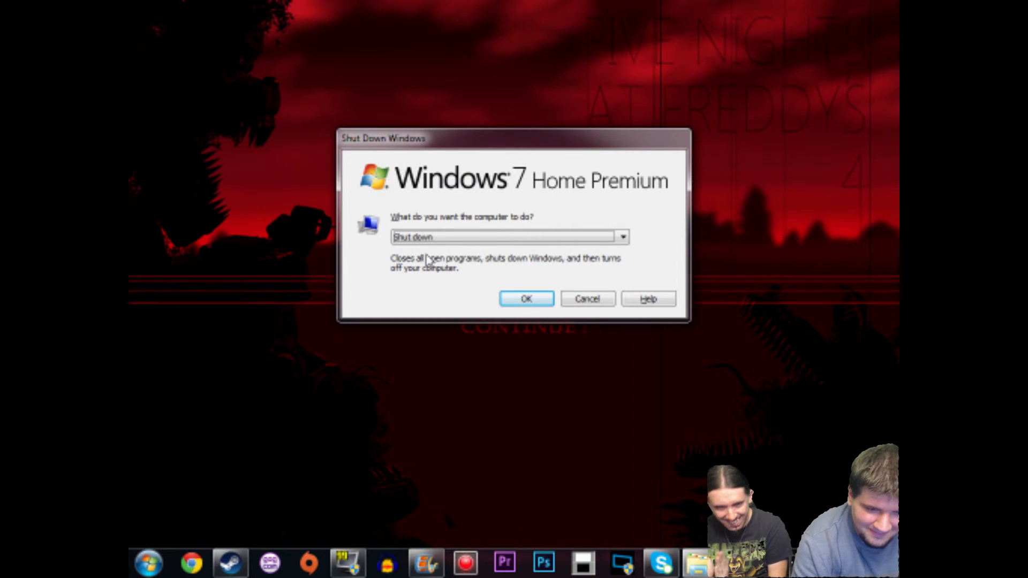